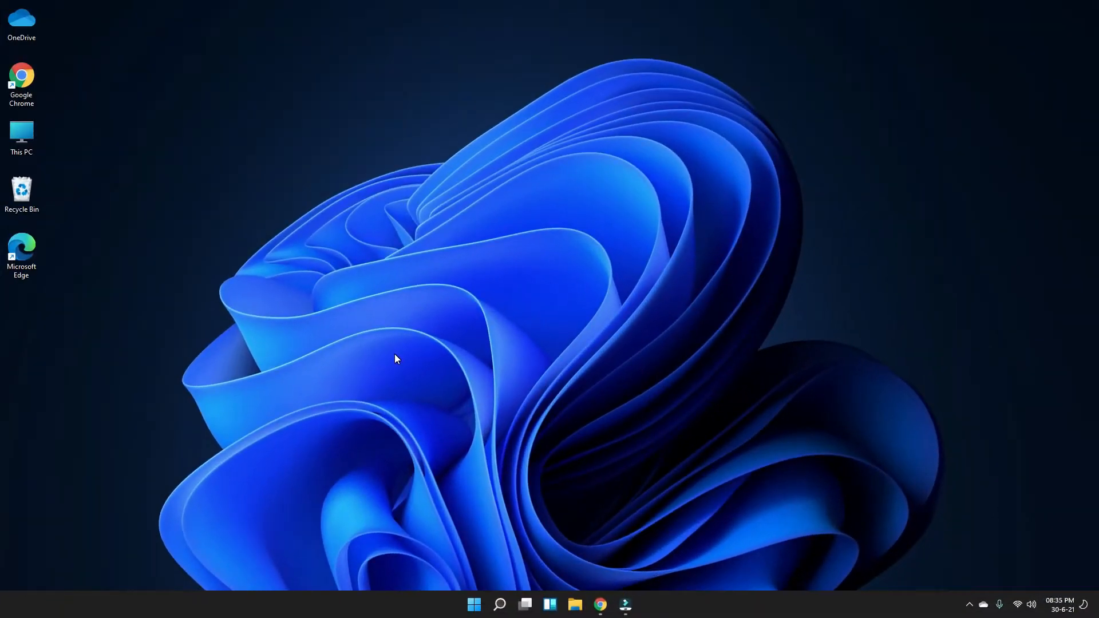
# - Launch the Settings app from the Start menu's pinned apps
pyautogui.click(475, 604)
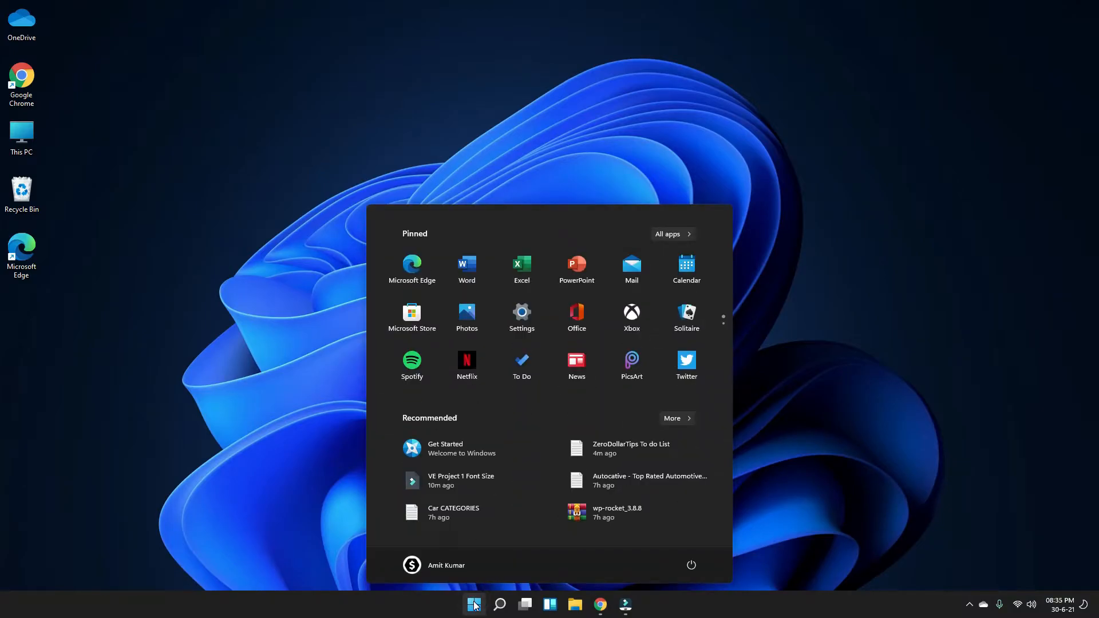
pyautogui.click(521, 312)
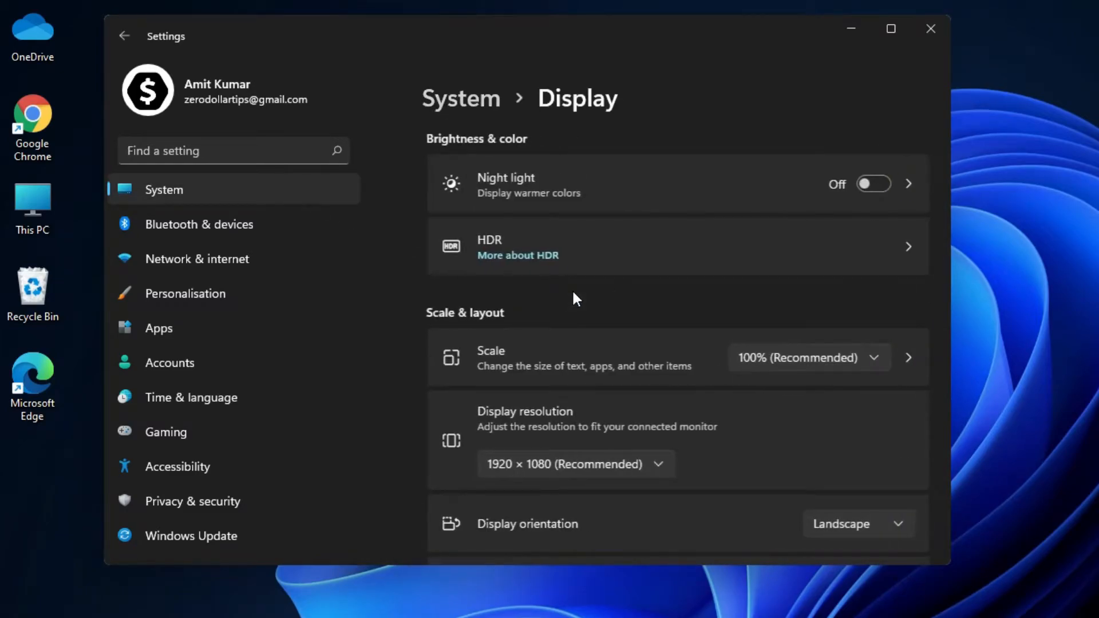
pyautogui.moveTo(526, 316)
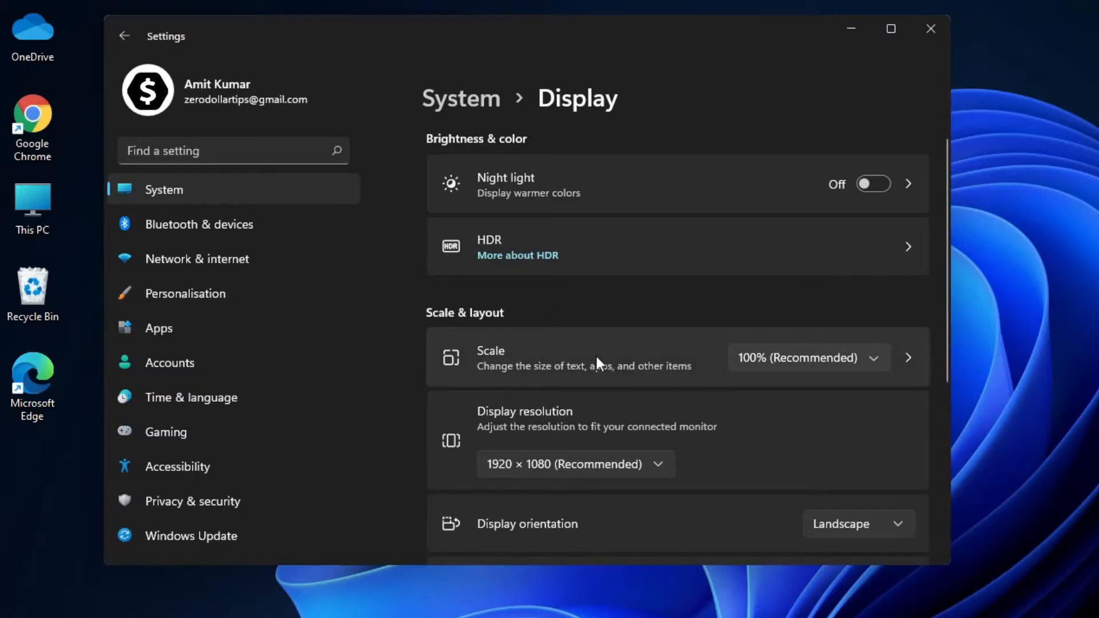
pyautogui.moveTo(565, 385)
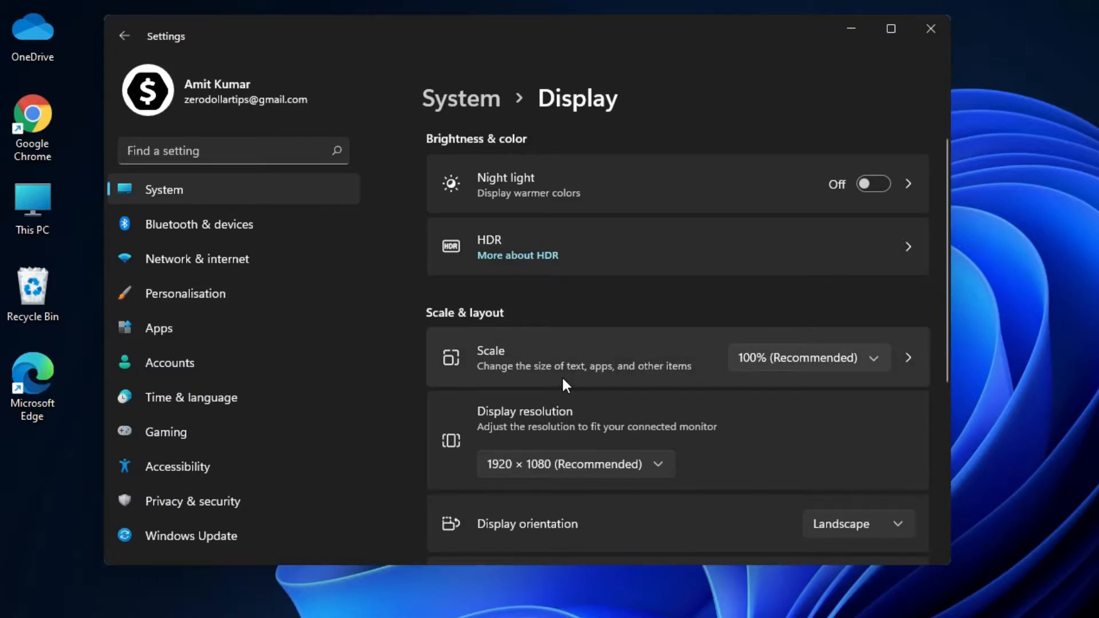
pyautogui.moveTo(631, 385)
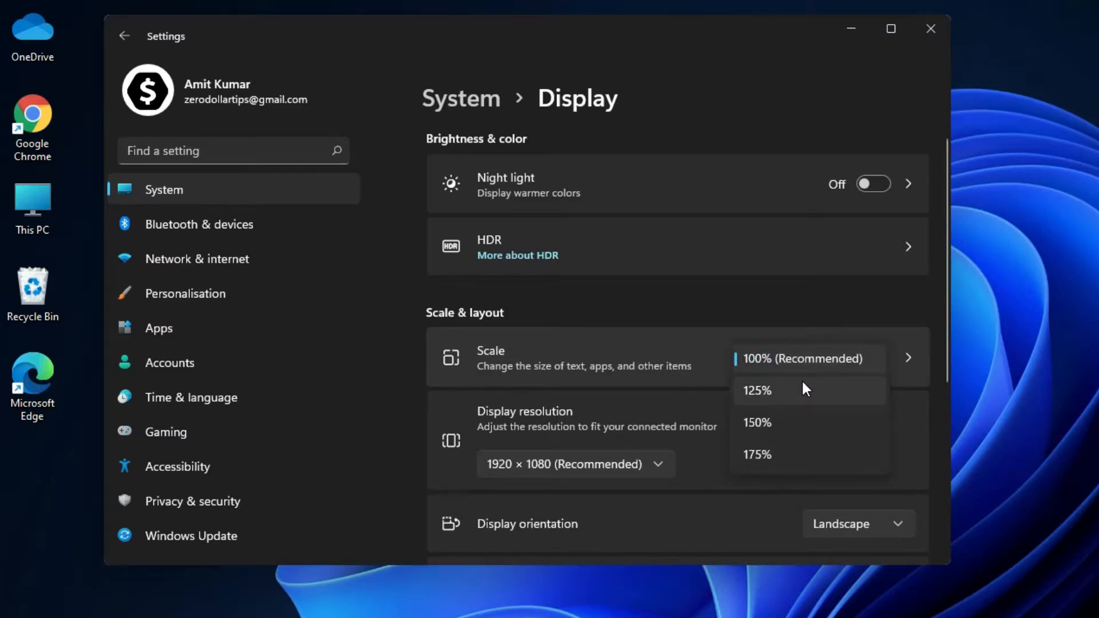
pyautogui.moveTo(808, 377)
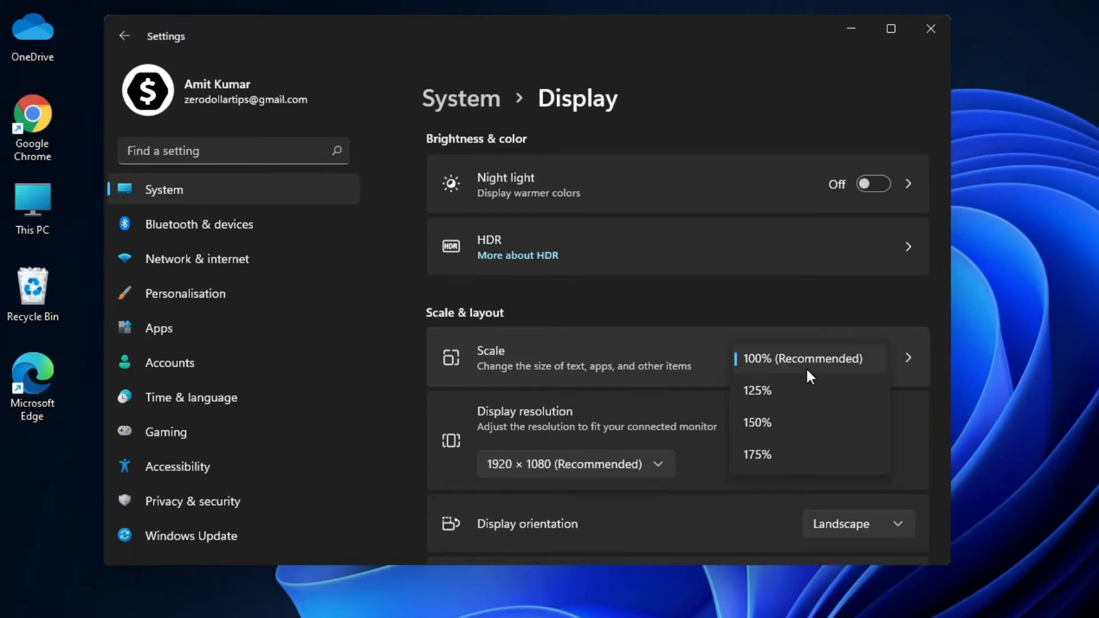
pyautogui.moveTo(814, 427)
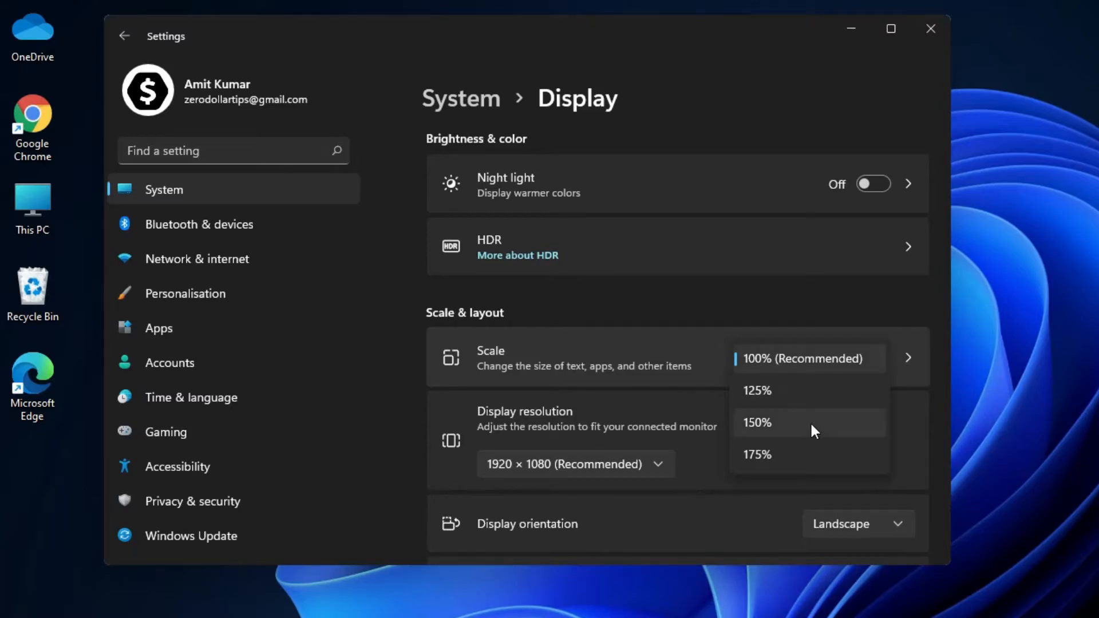
pyautogui.moveTo(819, 391)
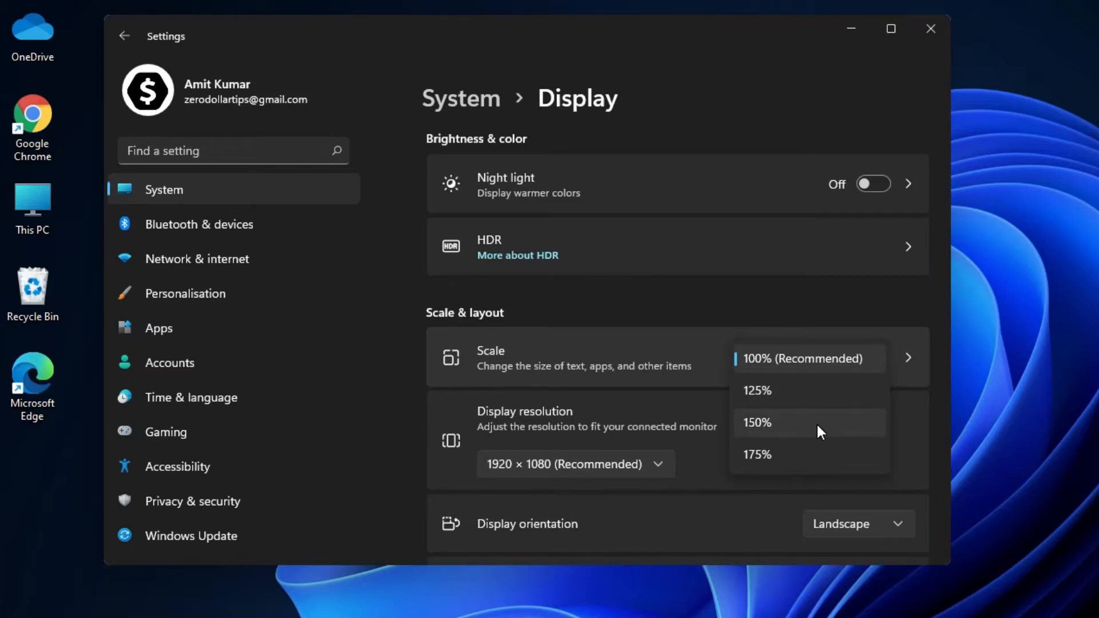
# - Change the Scale & layout display scale from 100% to 150%
pyautogui.click(780, 422)
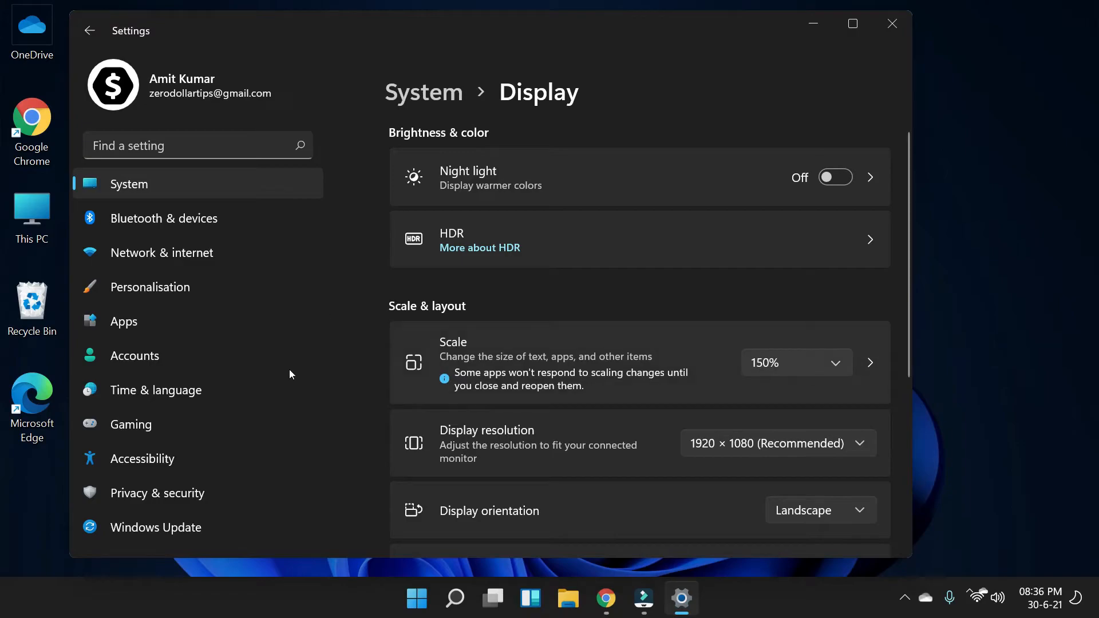
# - Open the Start menu to compare its enlarged items at 150% scale
pyautogui.click(416, 598)
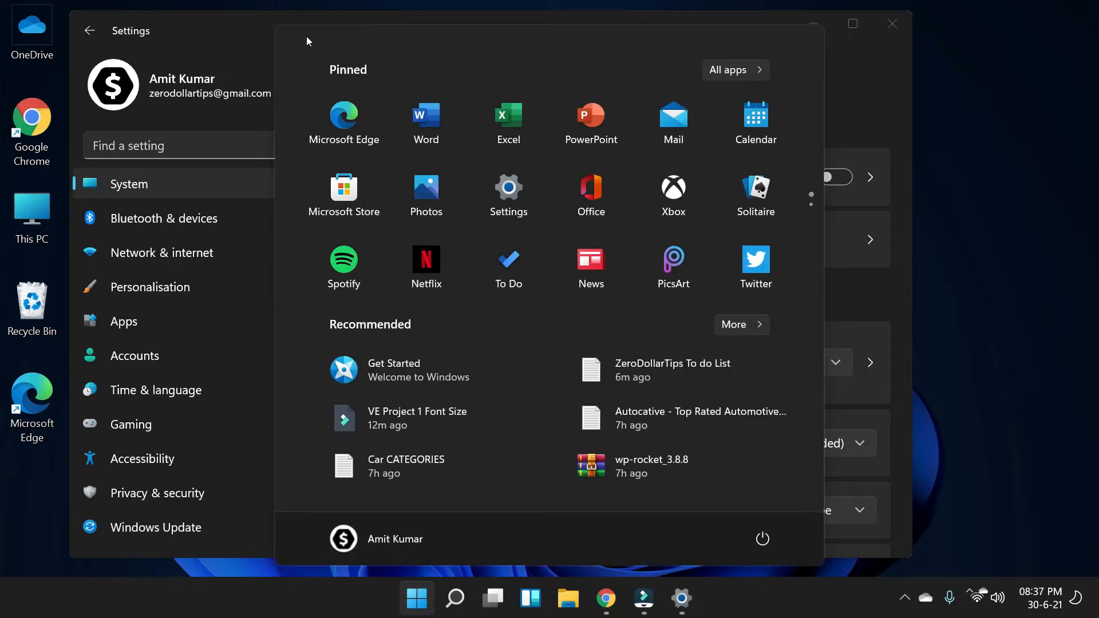
pyautogui.moveTo(257, 35)
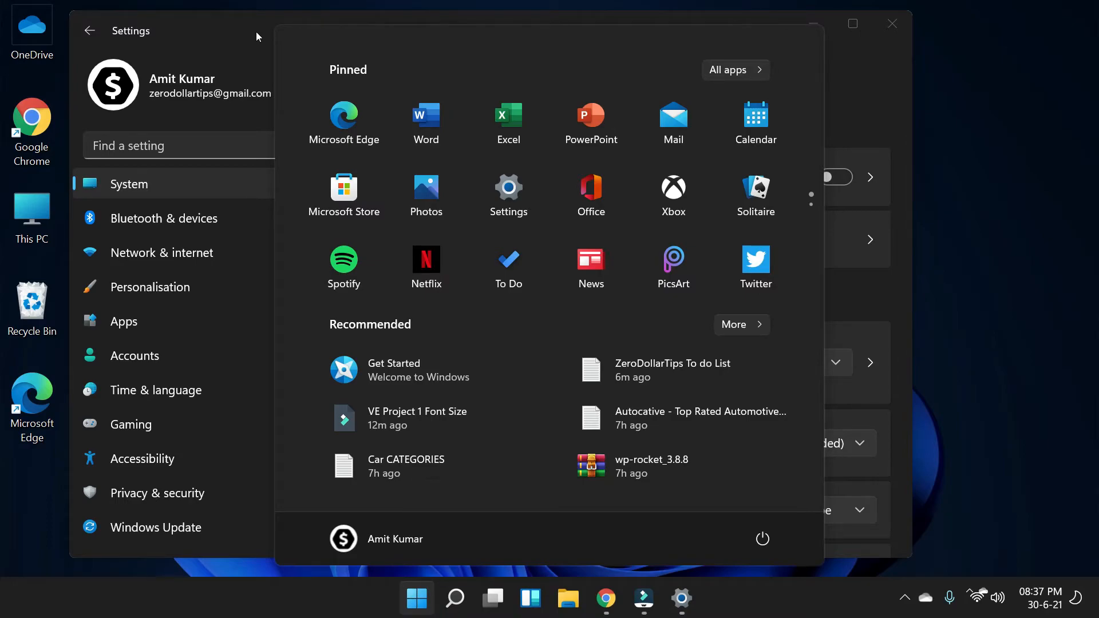
pyautogui.moveTo(135, 37)
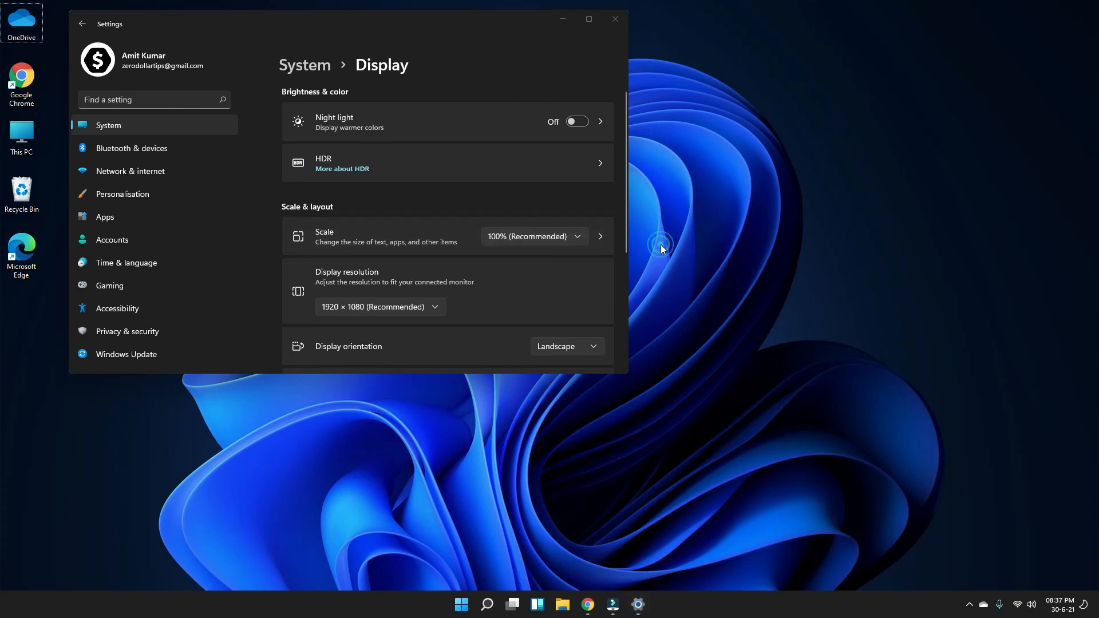
# - Close the Settings window, returning to the desktop with scaling at 100%
pyautogui.click(614, 19)
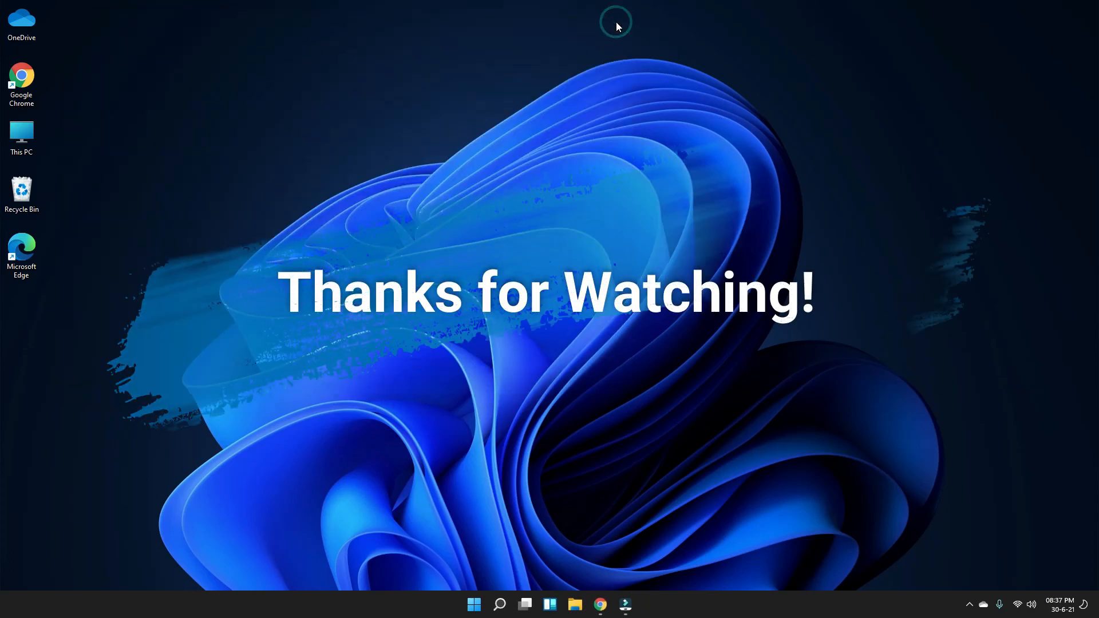